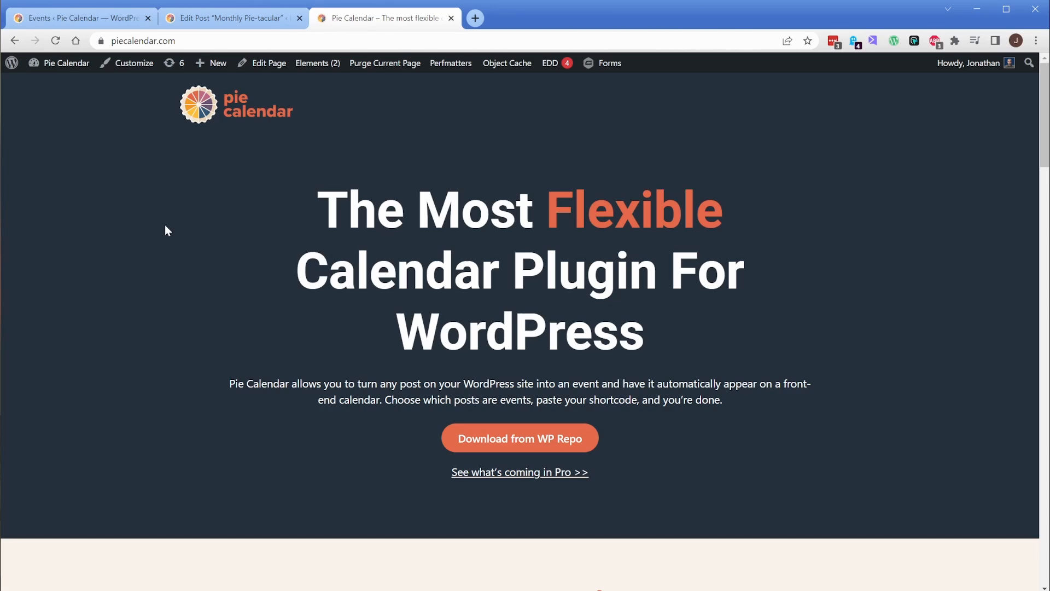
- Scroll the homepage down to the Month - Classic calendar showing May 2023 recurring events
scroll(down, 3)
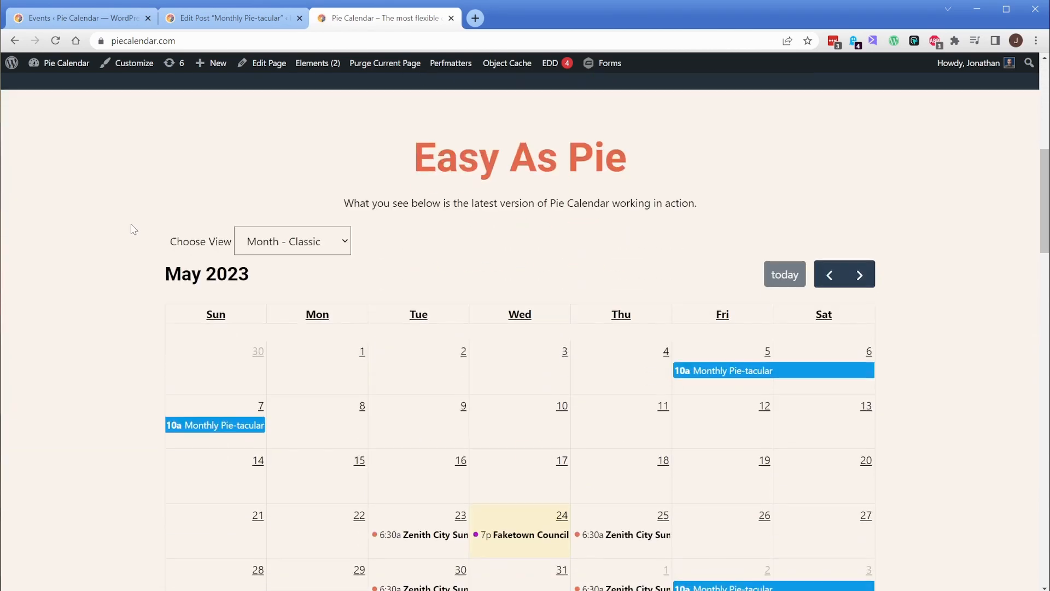
scroll(down, 3)
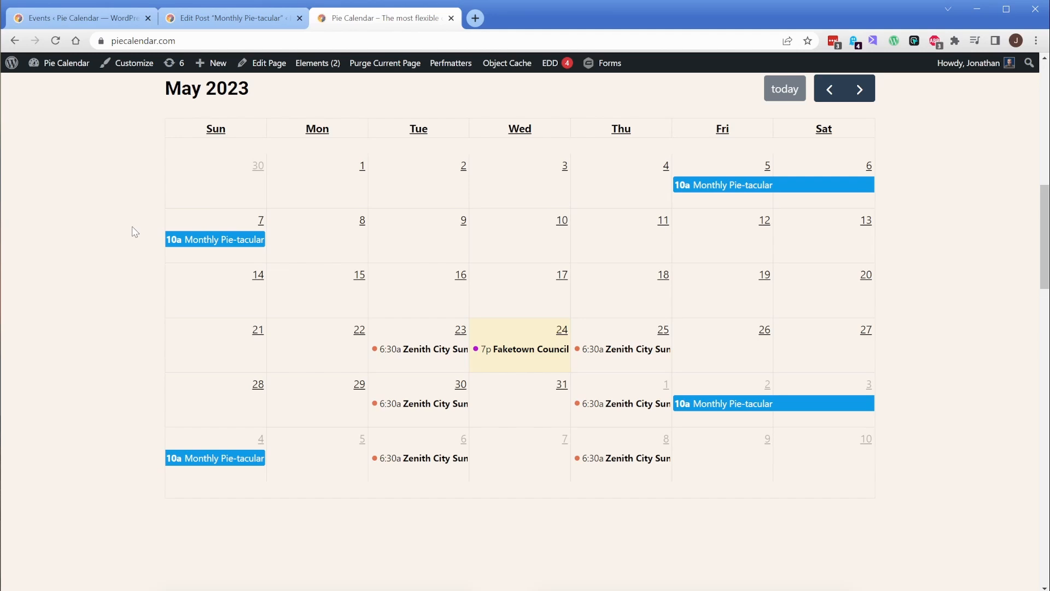
mouse_move(193, 239)
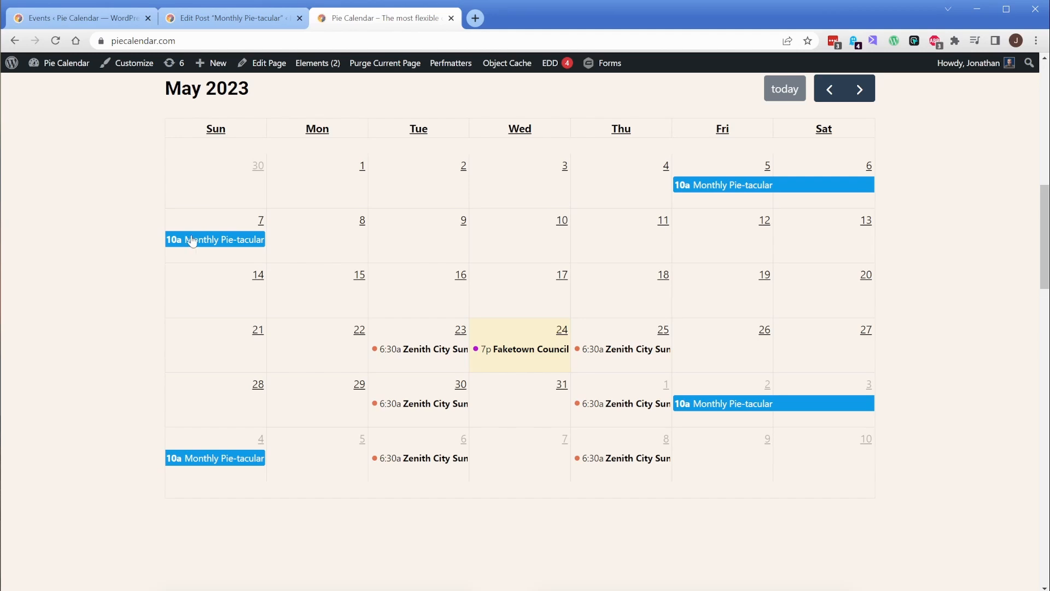
mouse_move(638, 362)
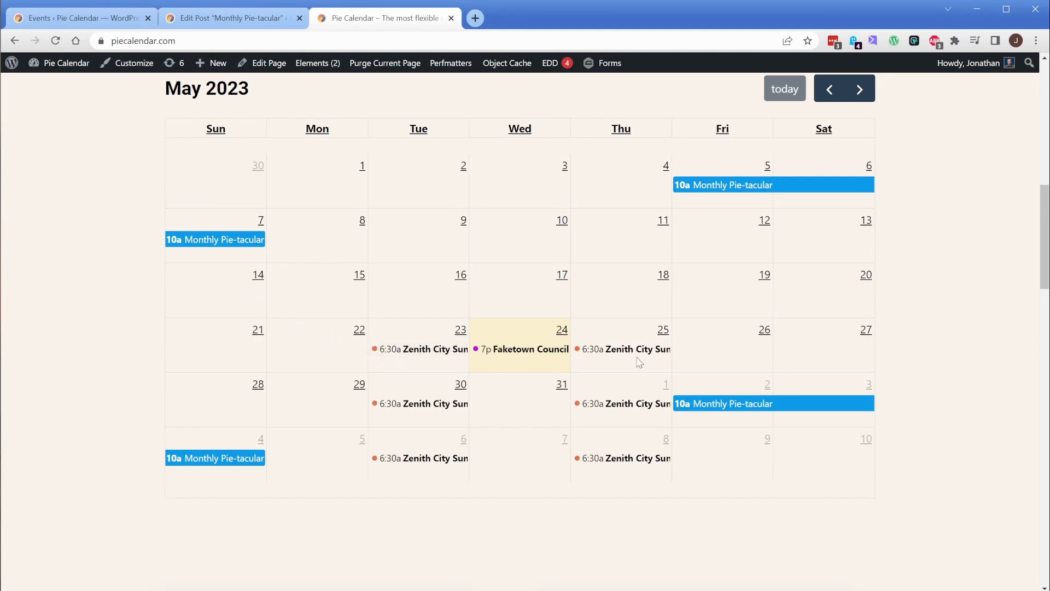
mouse_move(635, 404)
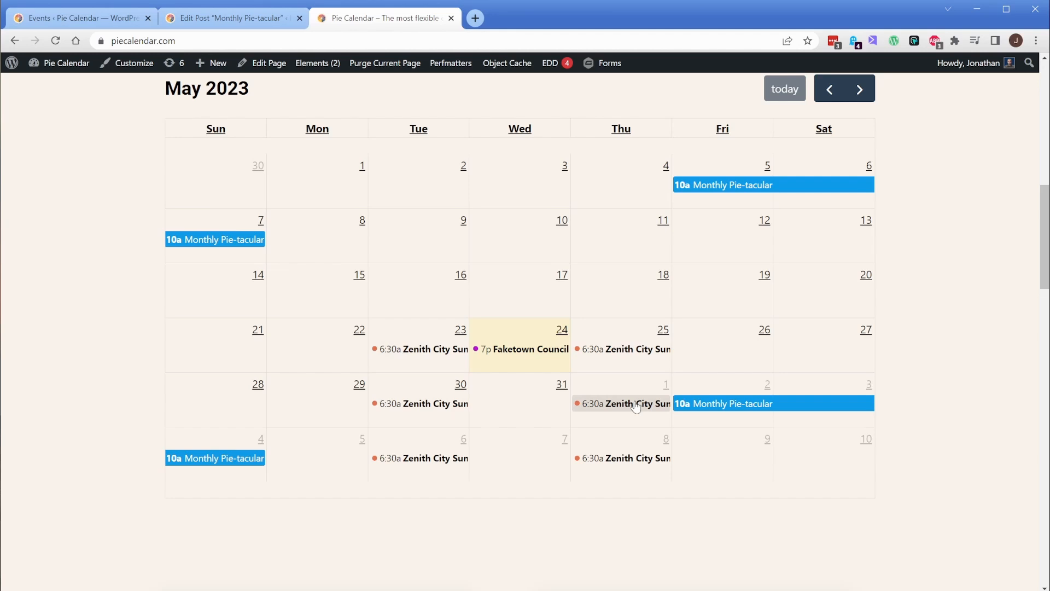
mouse_move(523, 349)
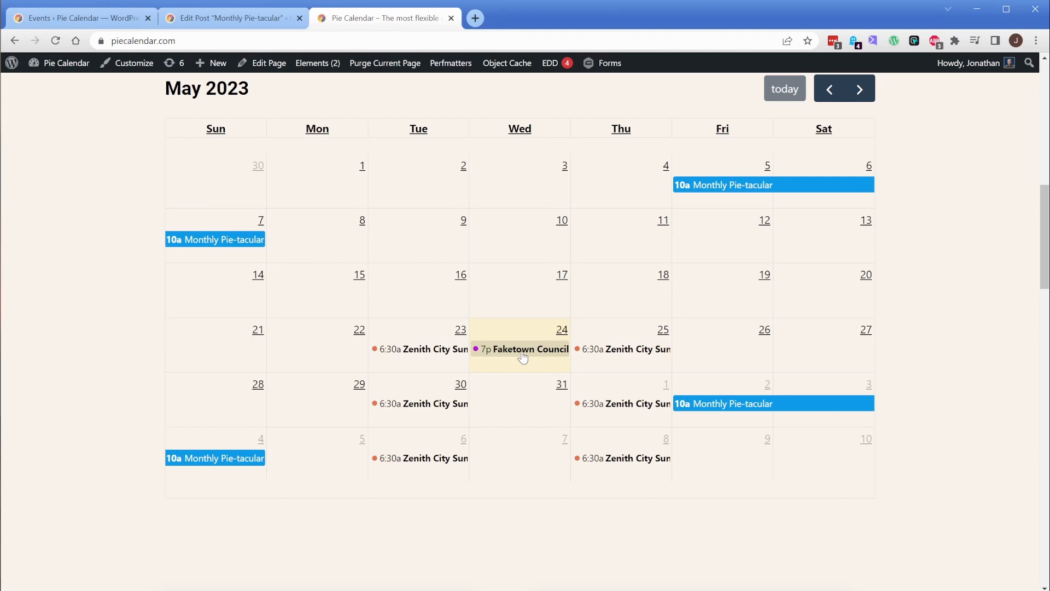
mouse_move(273, 35)
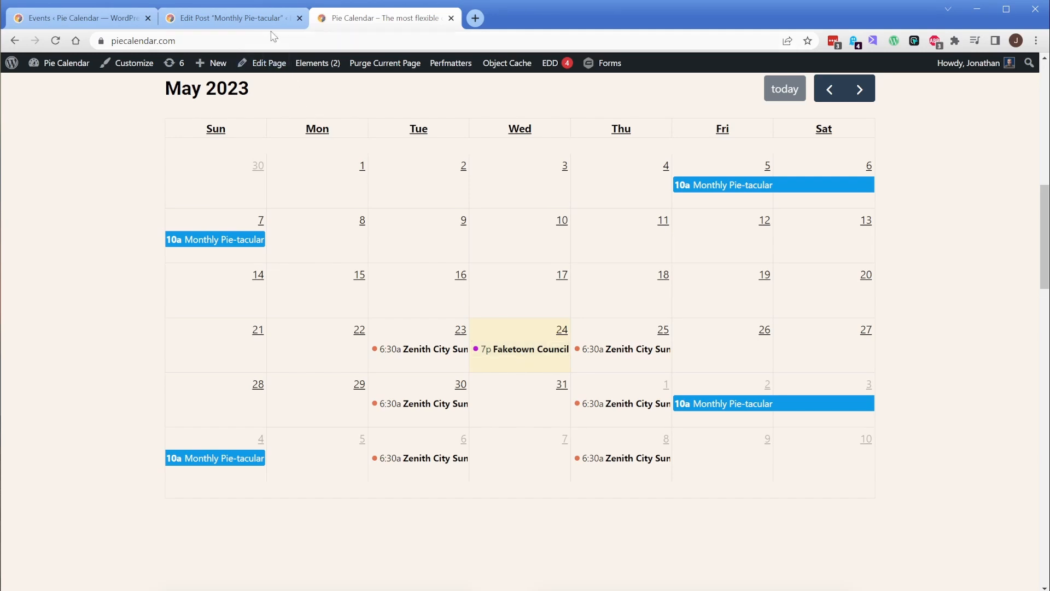
- Review Monthly Pie-tacular's monthly-by-weekday recurrence in the editor, then compare with the front-end calendar
click(231, 19)
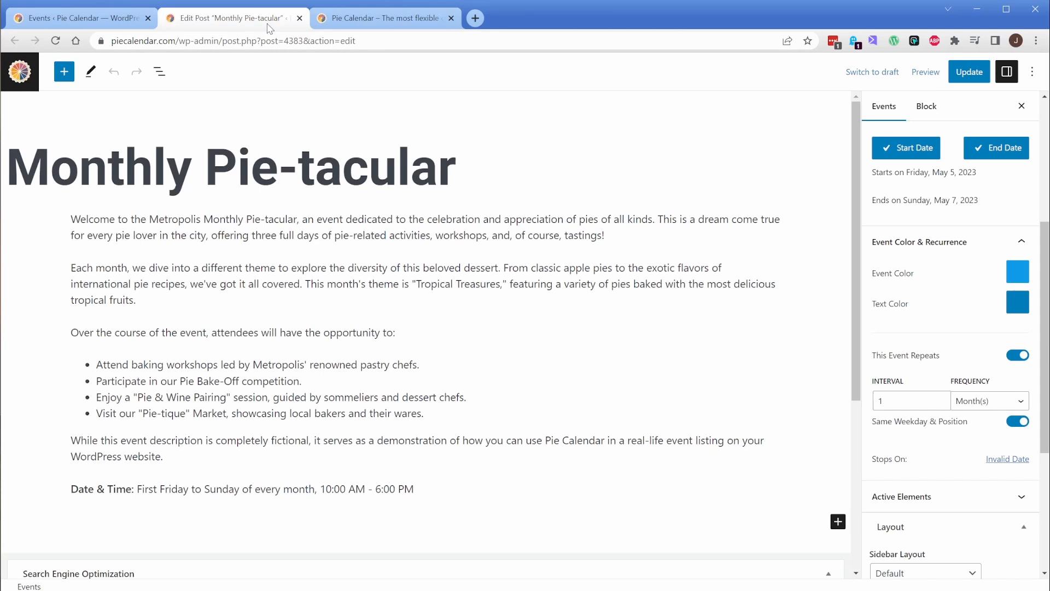
mouse_move(925, 248)
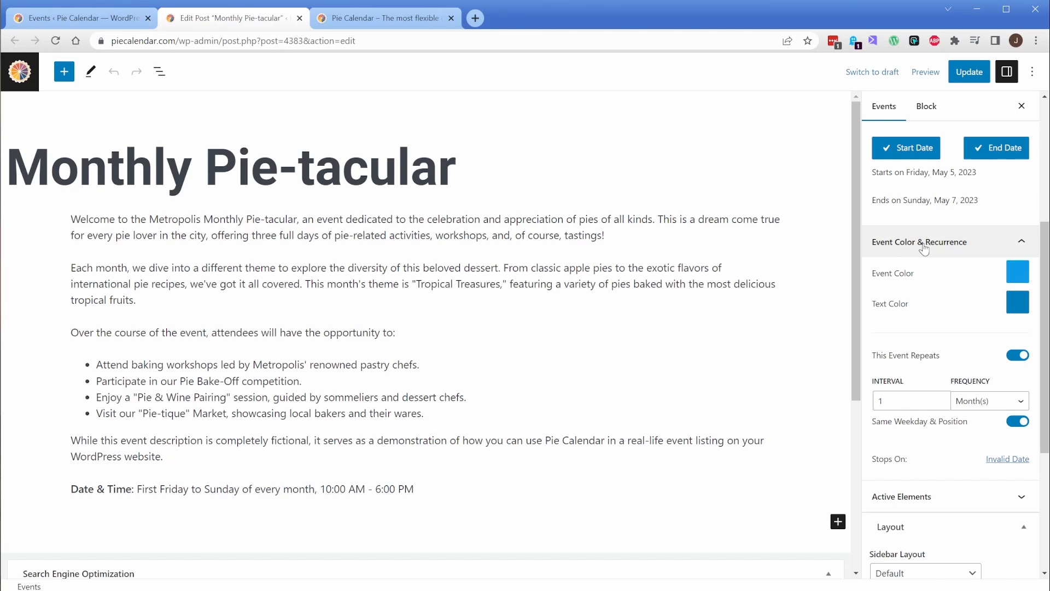
mouse_move(1017, 272)
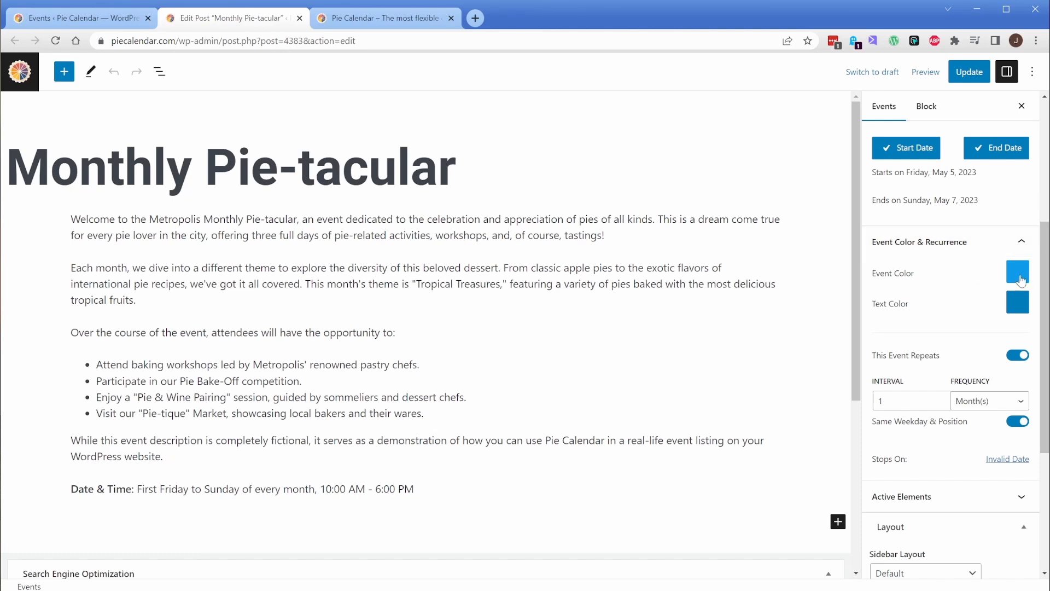
click(382, 18)
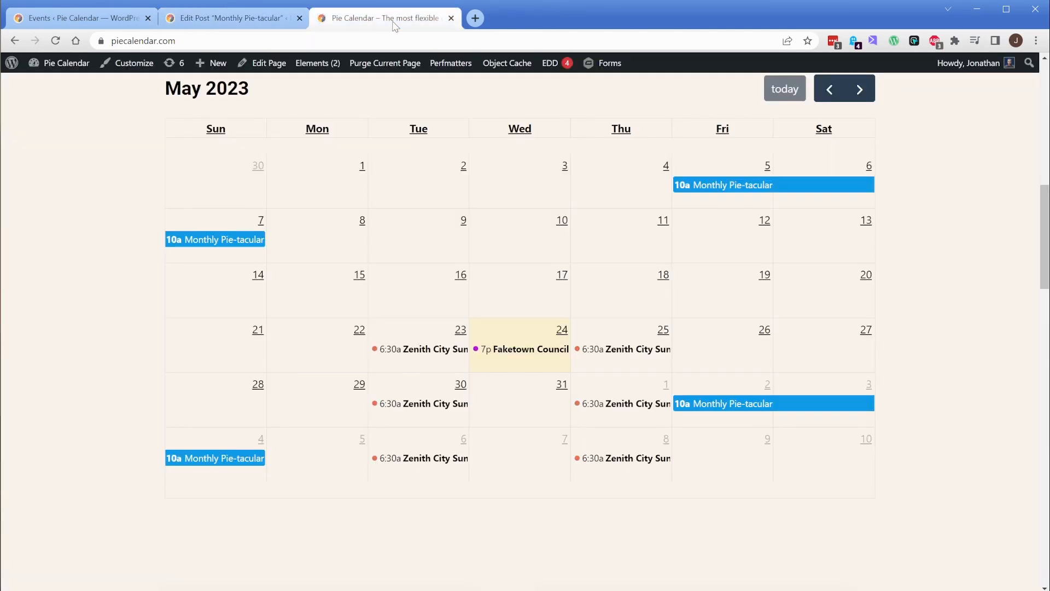
mouse_move(712, 190)
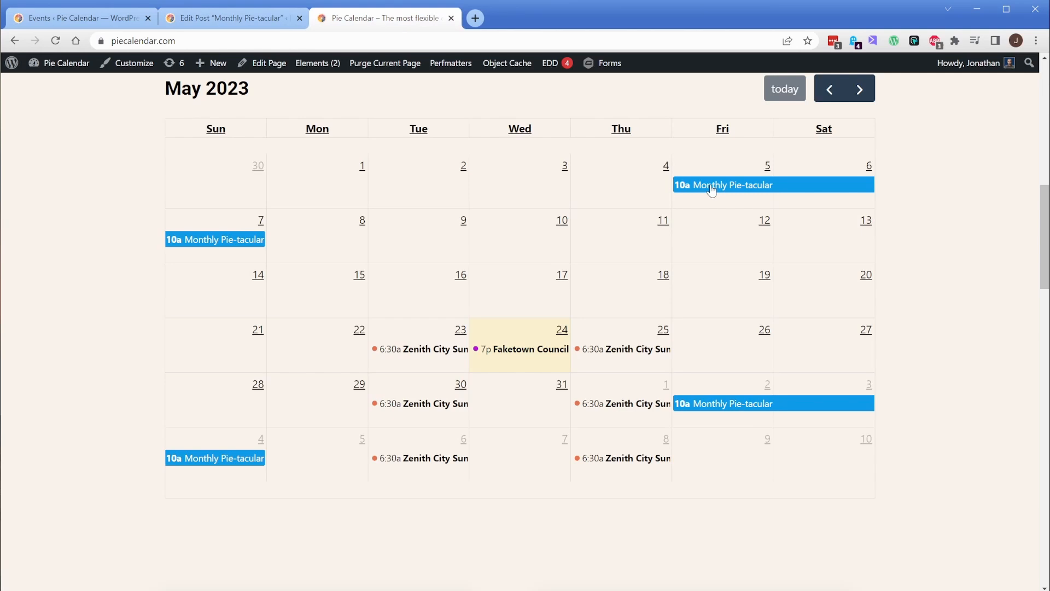
mouse_move(246, 243)
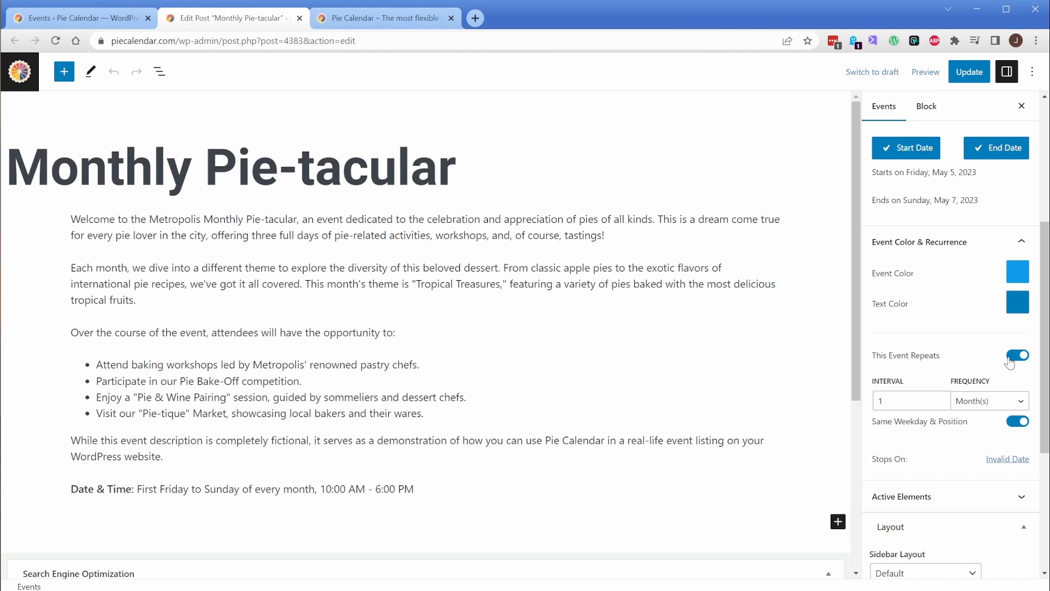
mouse_move(989, 363)
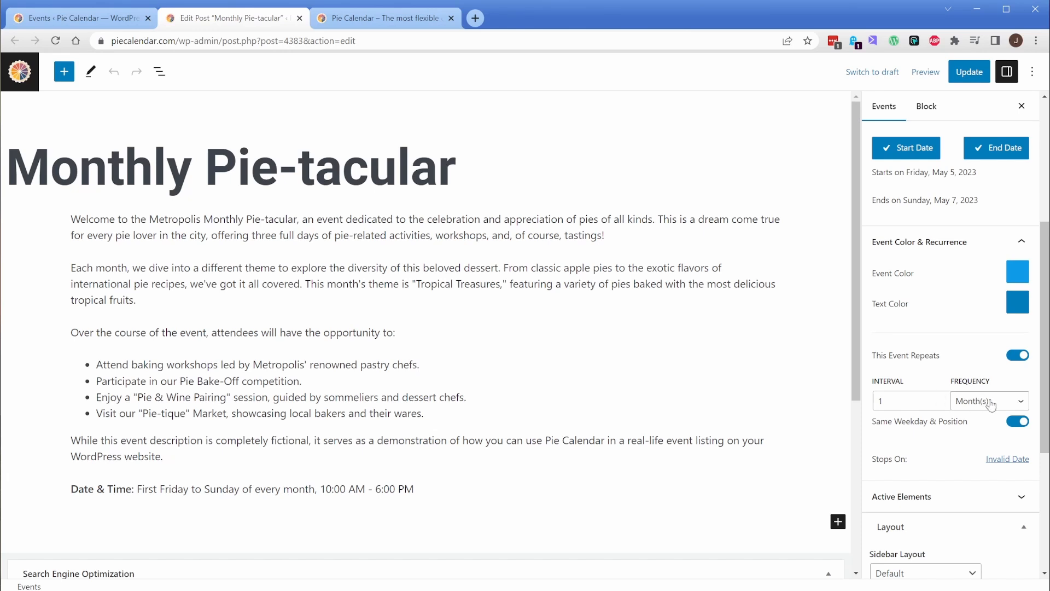
mouse_move(955, 429)
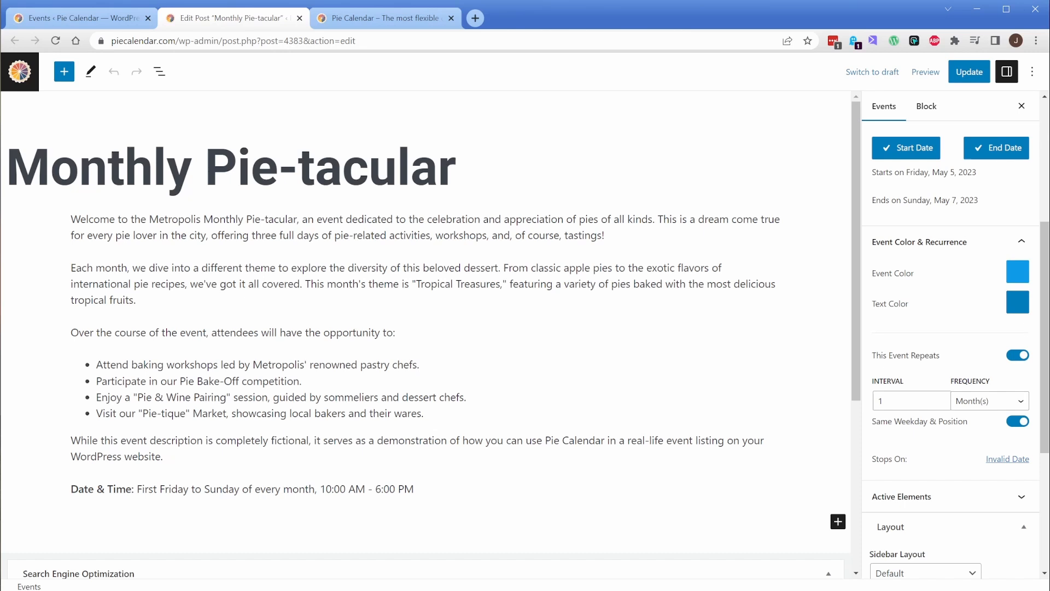
mouse_move(951, 190)
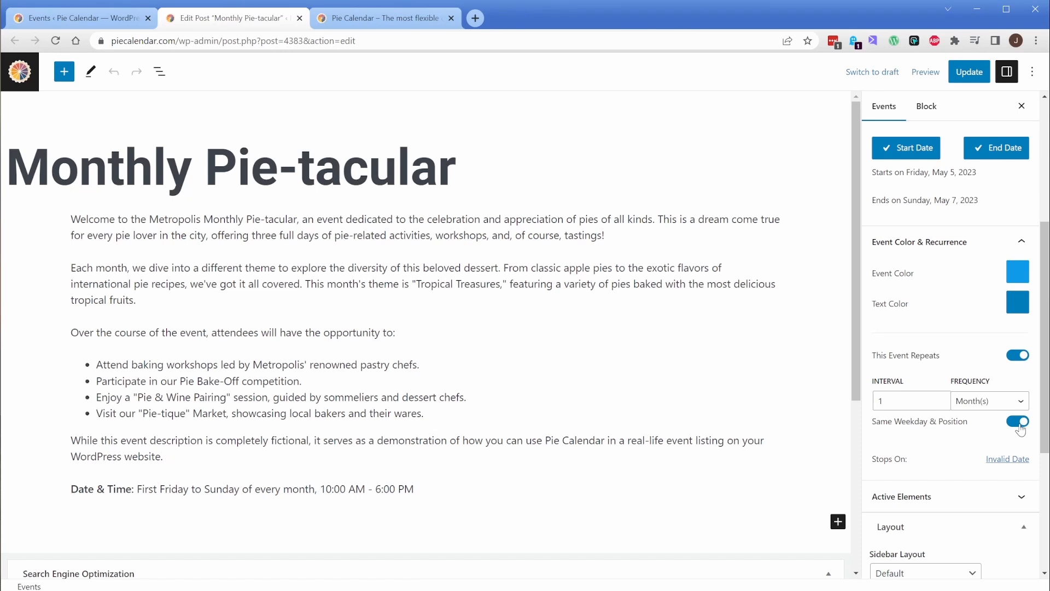
- View the Stops On date picker, then bring up the Faketown Council Meeting post for editing
click(1007, 458)
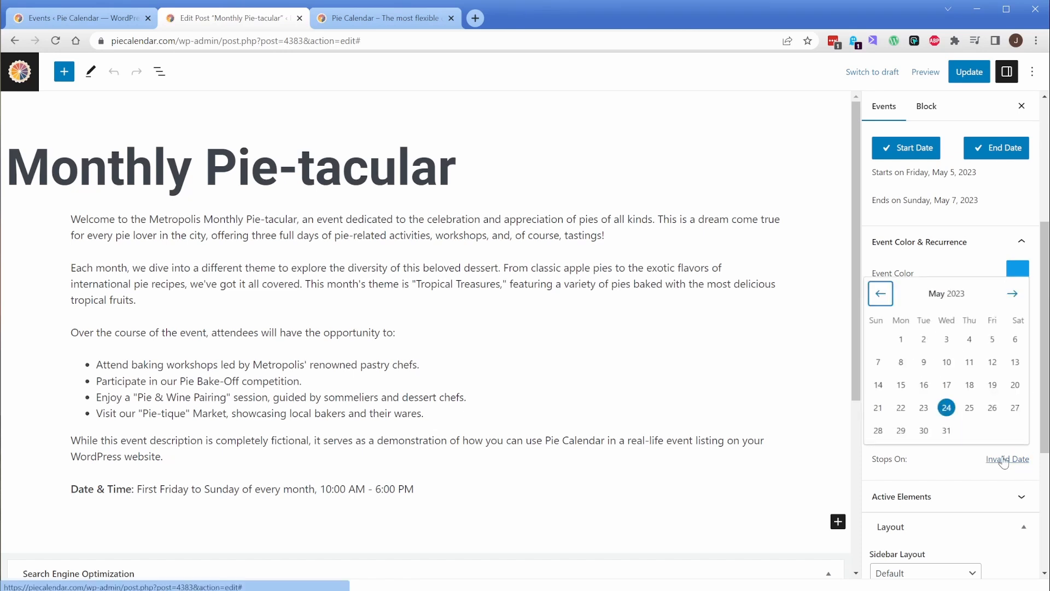
click(1012, 293)
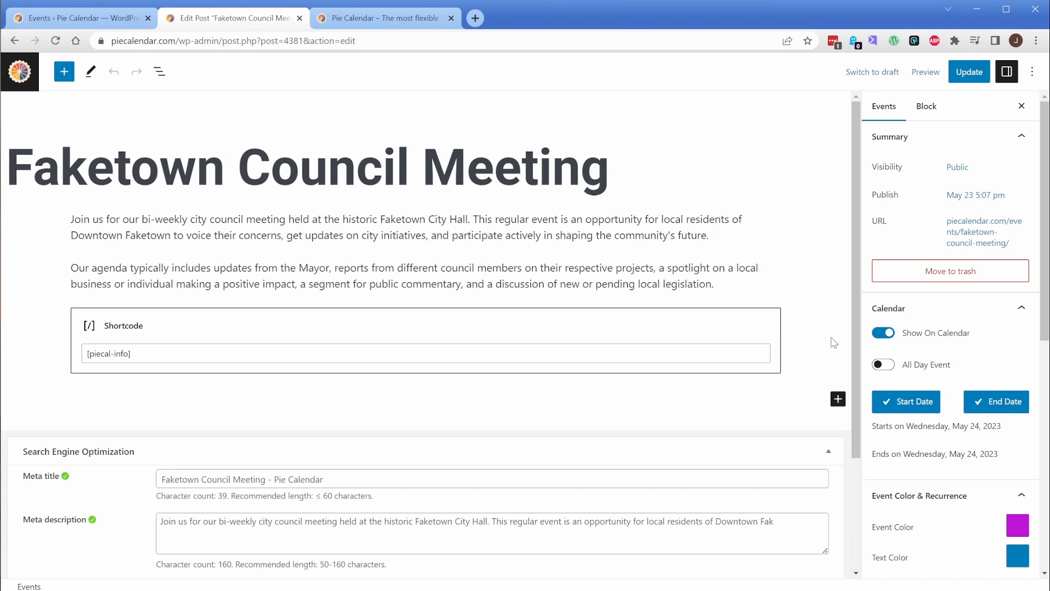
- Set Faketown Council Meeting to repeat every 3 Week(s) until Jun 26, 2024, then view the front-end calendar
scroll(down, 3)
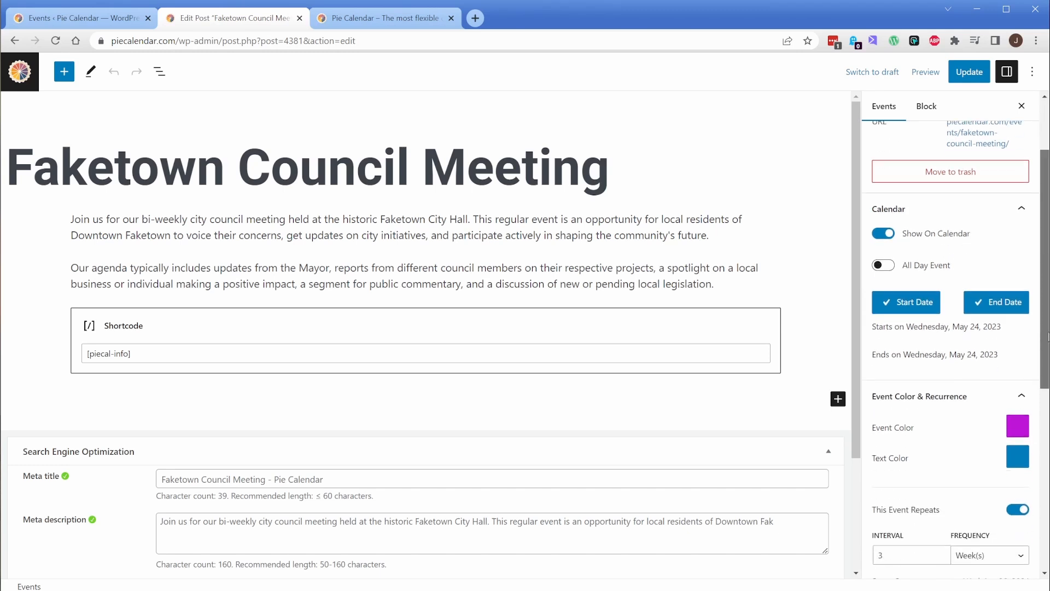
scroll(down, 3)
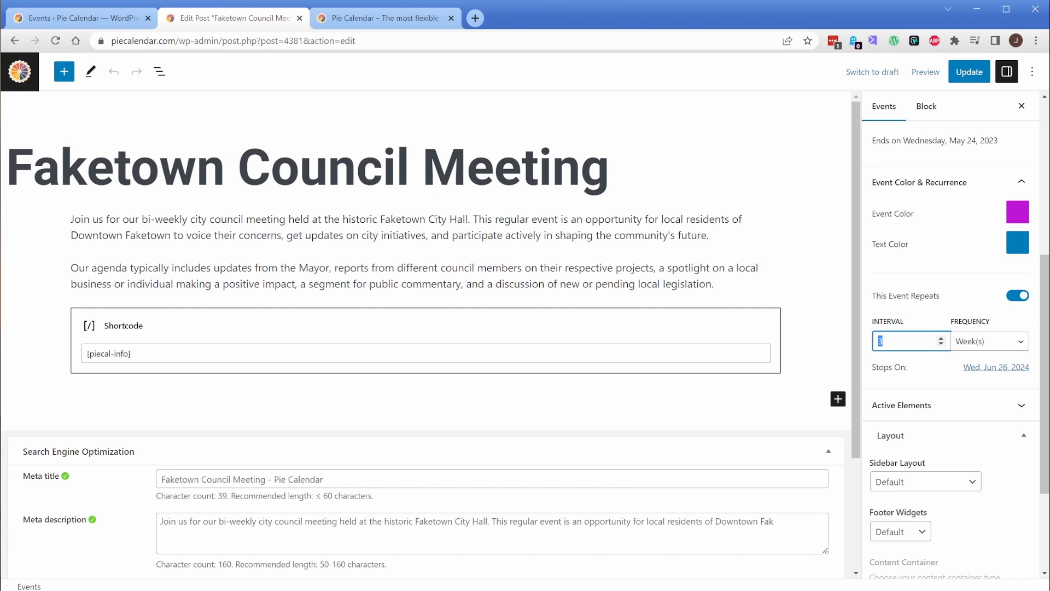
click(989, 342)
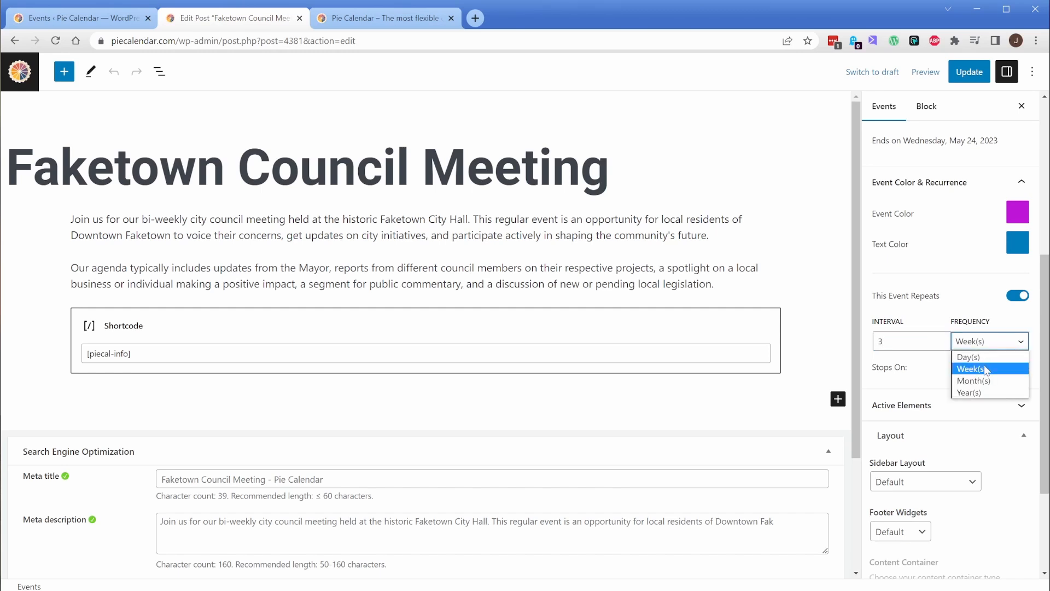
click(985, 369)
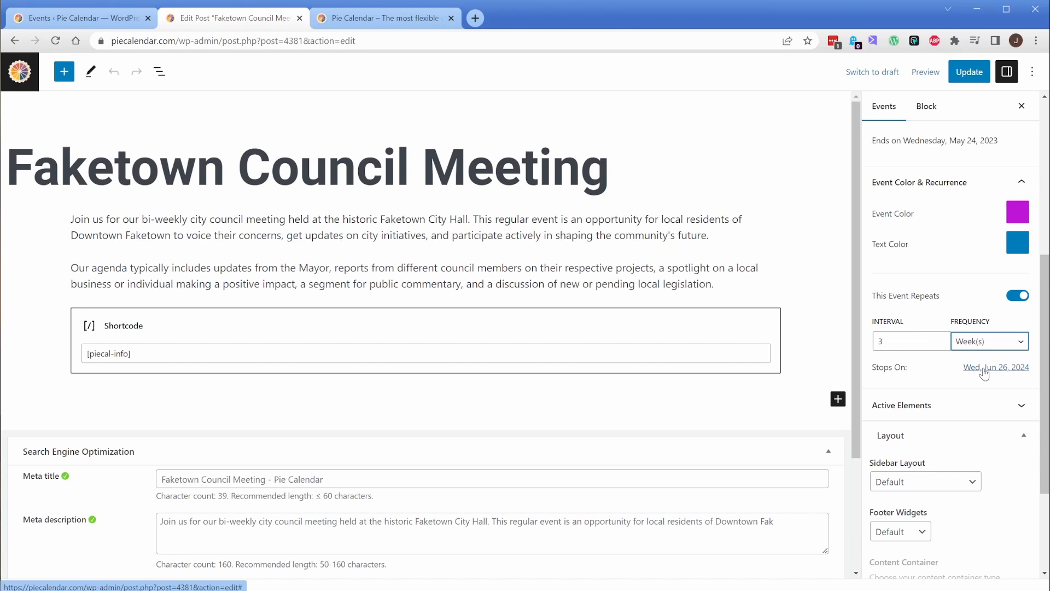
click(385, 18)
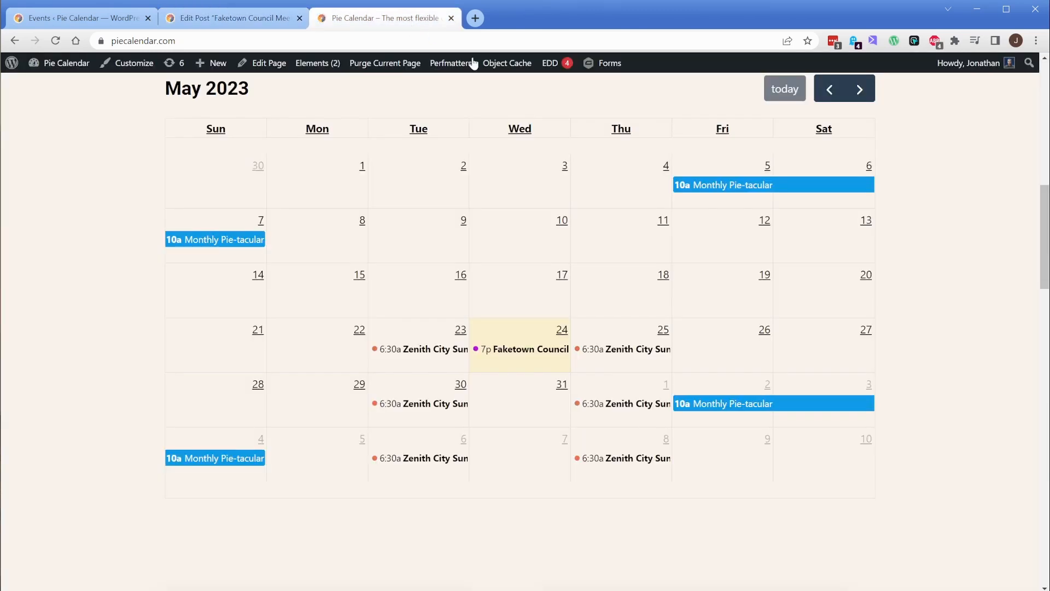
- Step through months from May to October 2023, settling on September with Faketown Council on the 6th and 27th
click(860, 89)
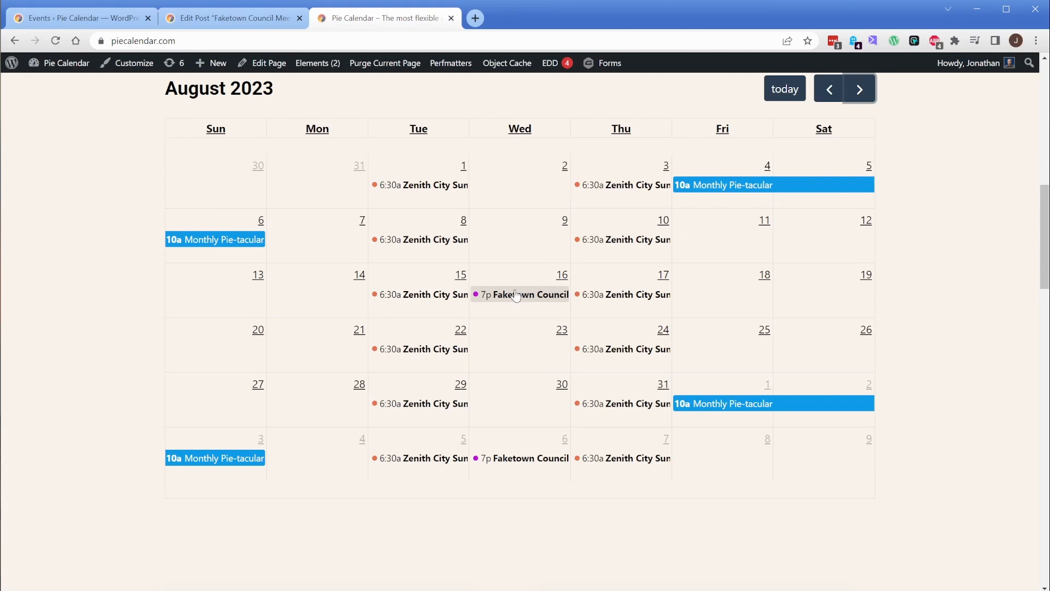
click(860, 88)
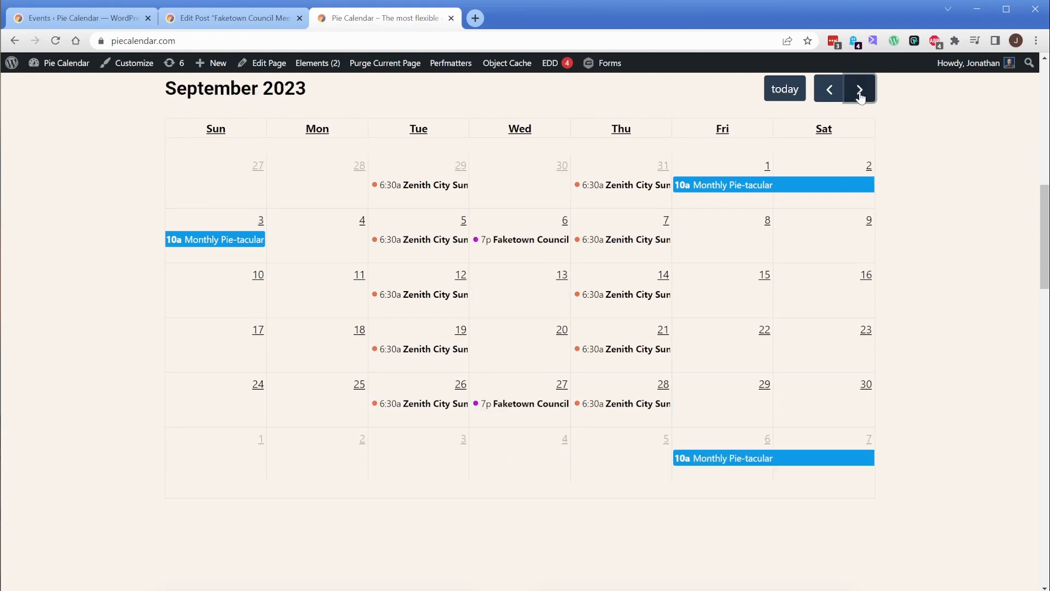
click(860, 89)
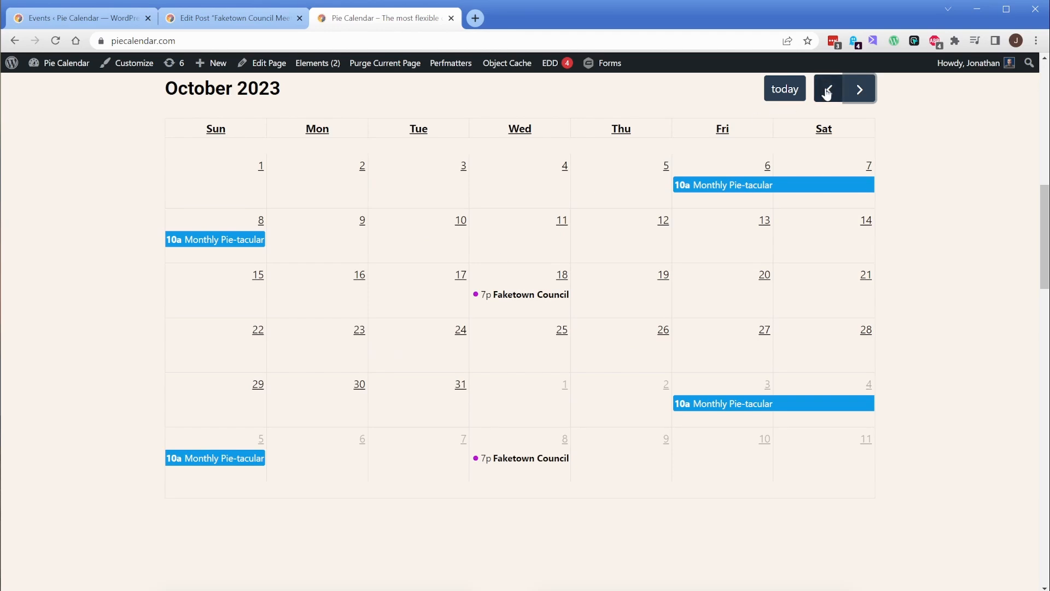
click(828, 89)
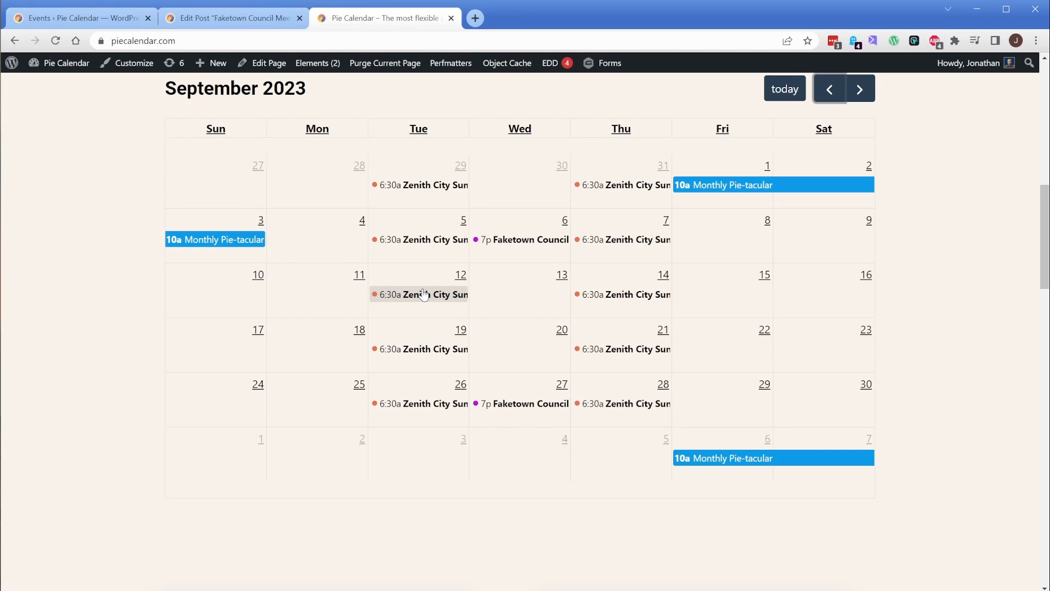
mouse_move(434, 401)
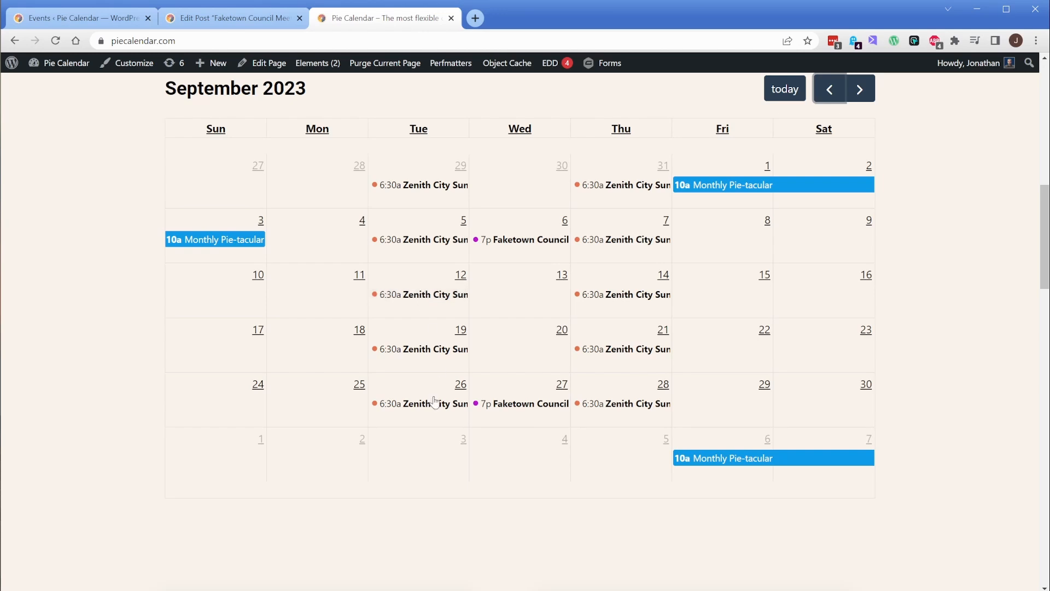
mouse_move(419, 403)
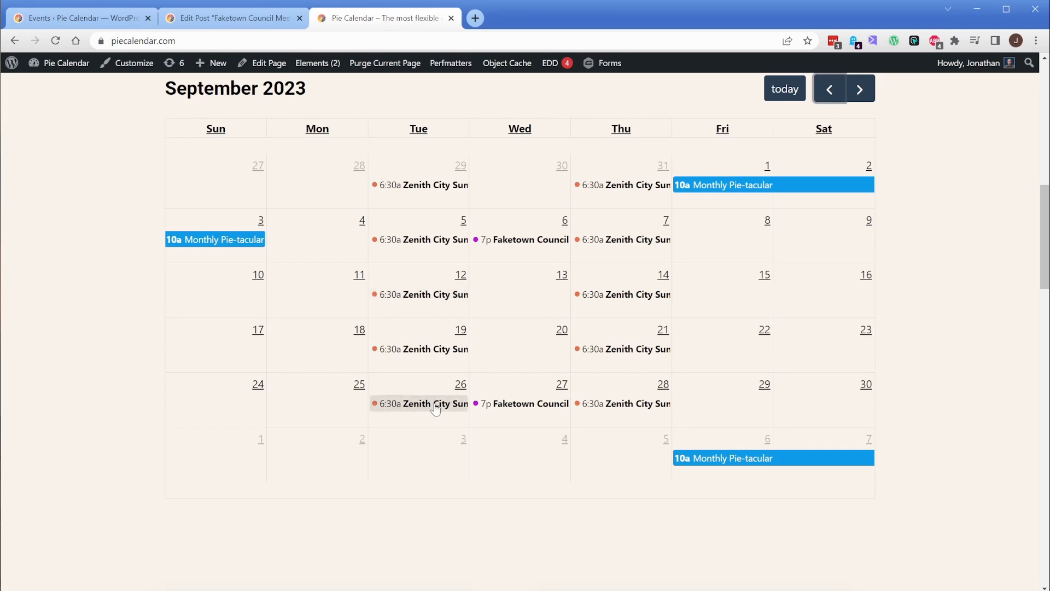
mouse_move(626, 403)
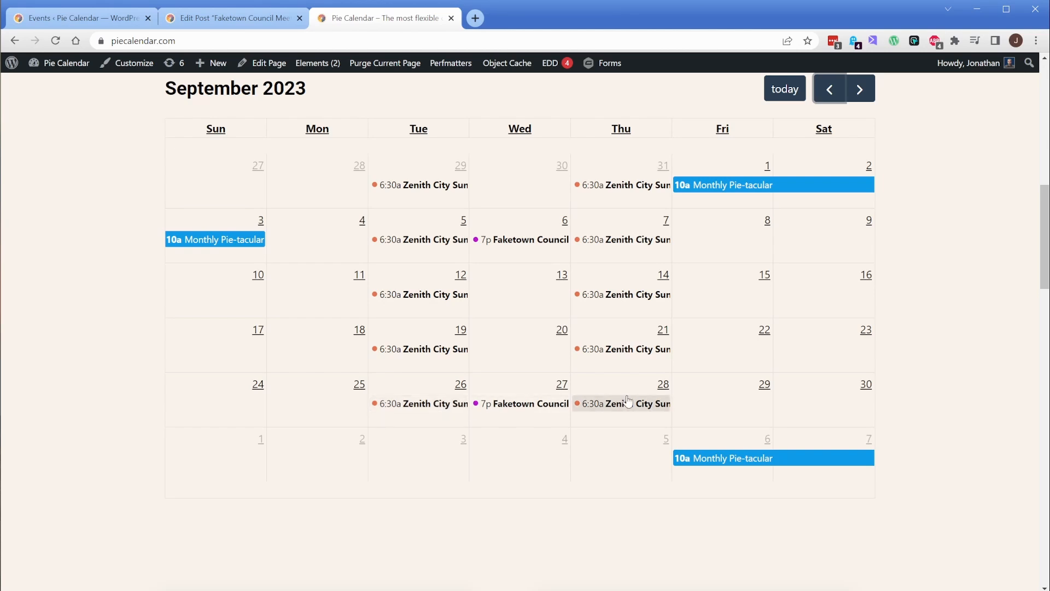
click(860, 89)
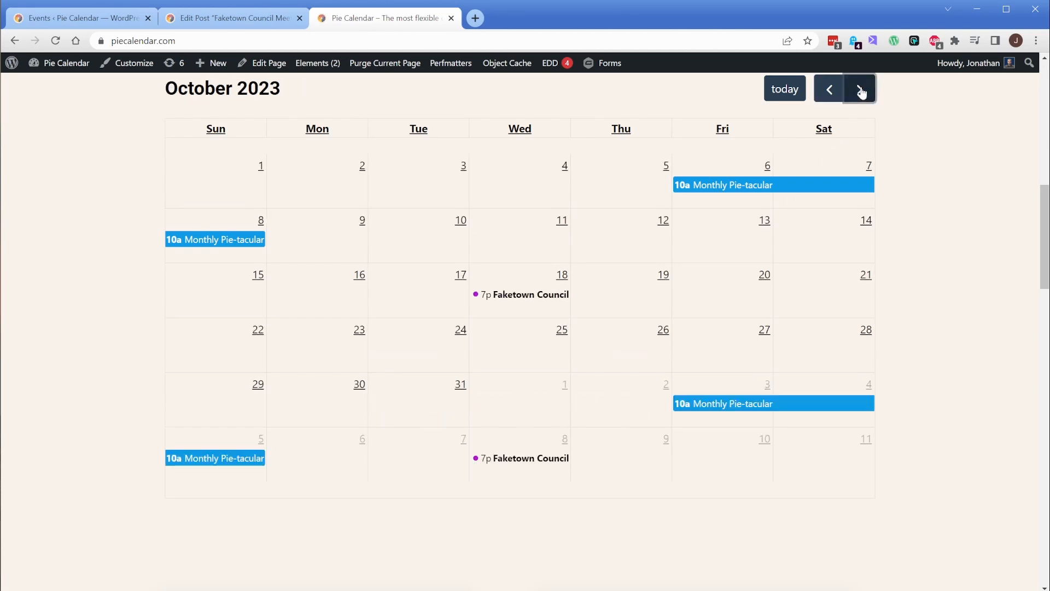
click(828, 88)
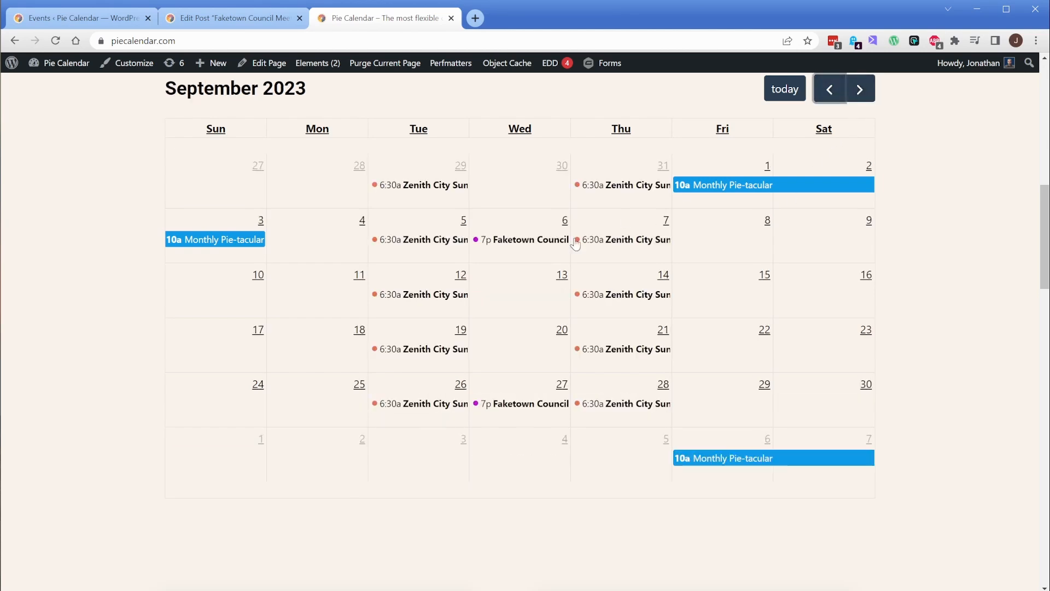
mouse_move(419, 295)
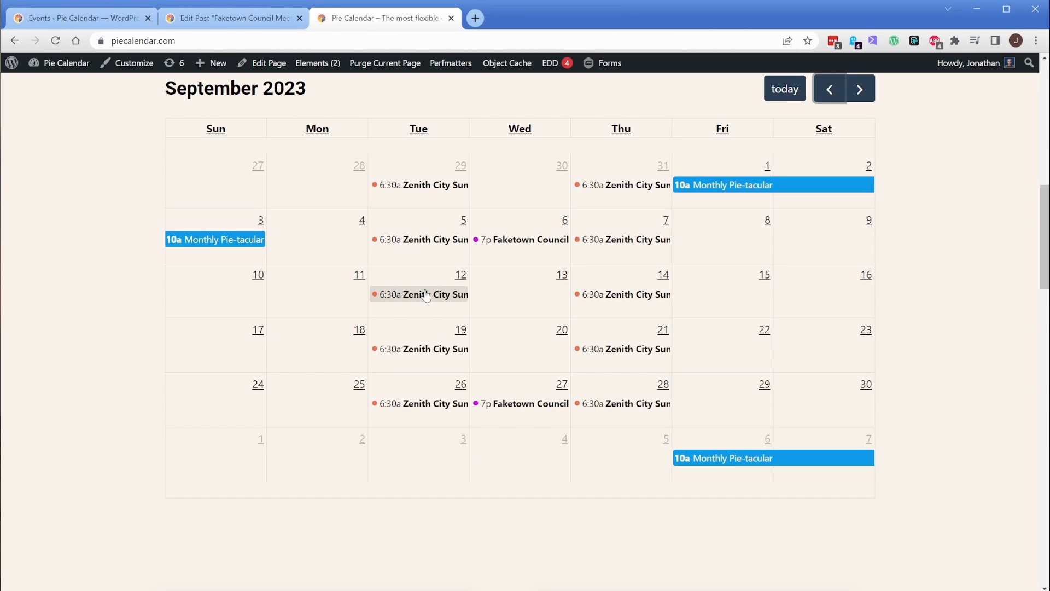
mouse_move(412, 302)
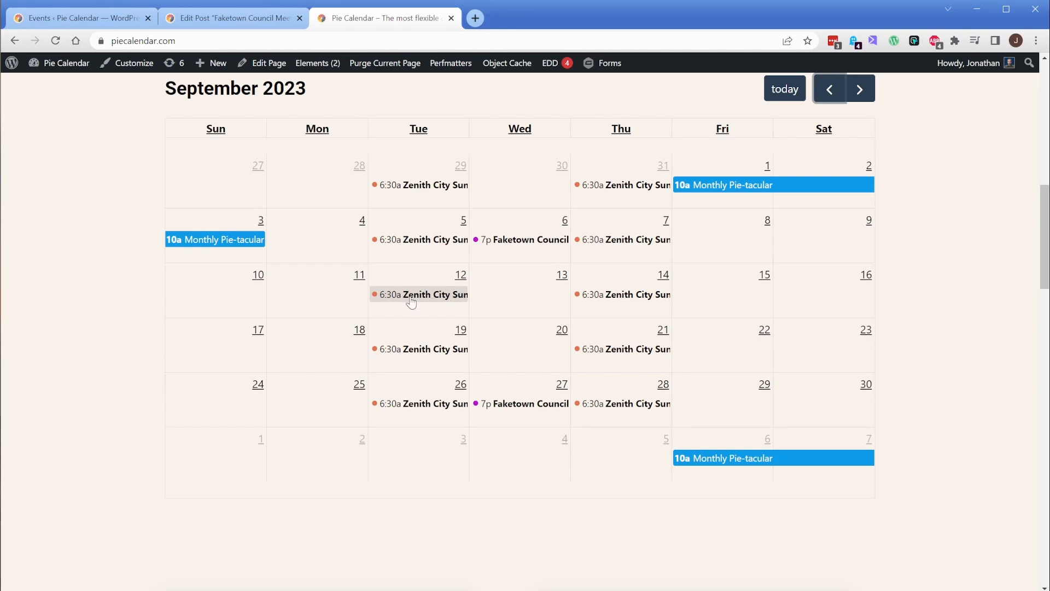
mouse_move(398, 301)
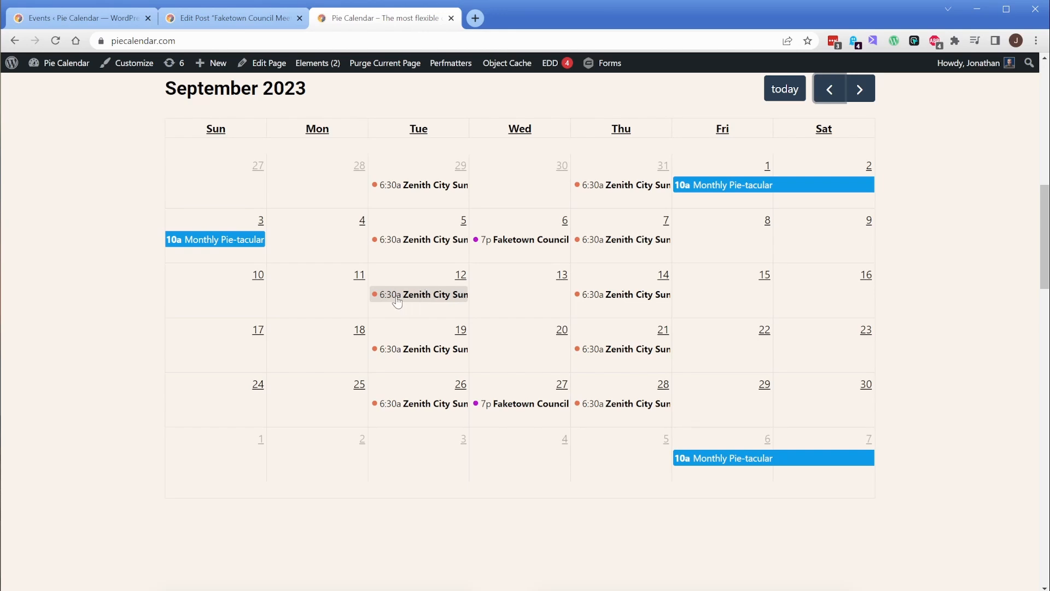
mouse_move(622, 294)
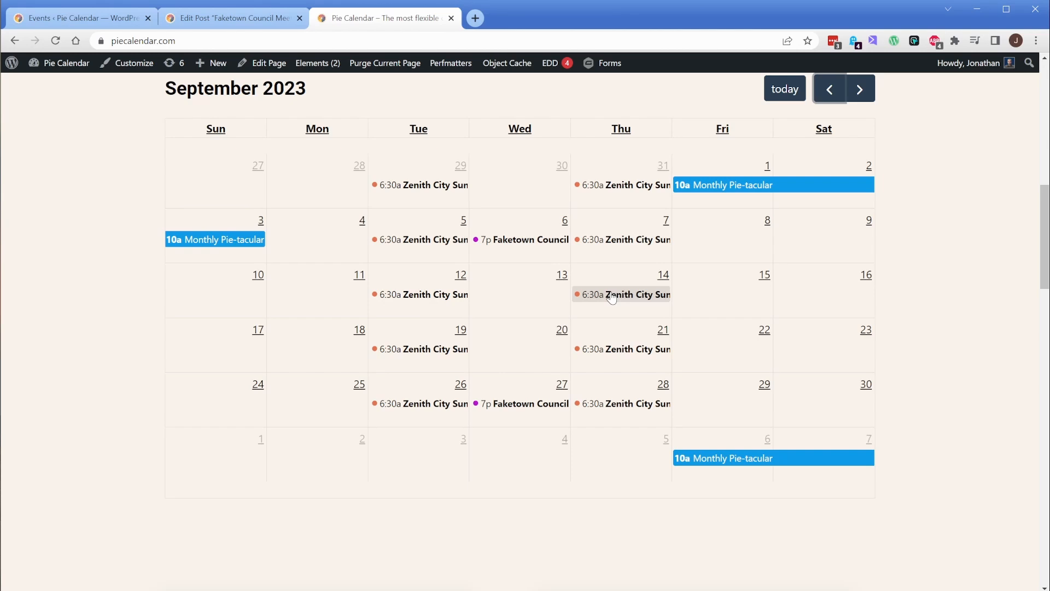
mouse_move(419, 404)
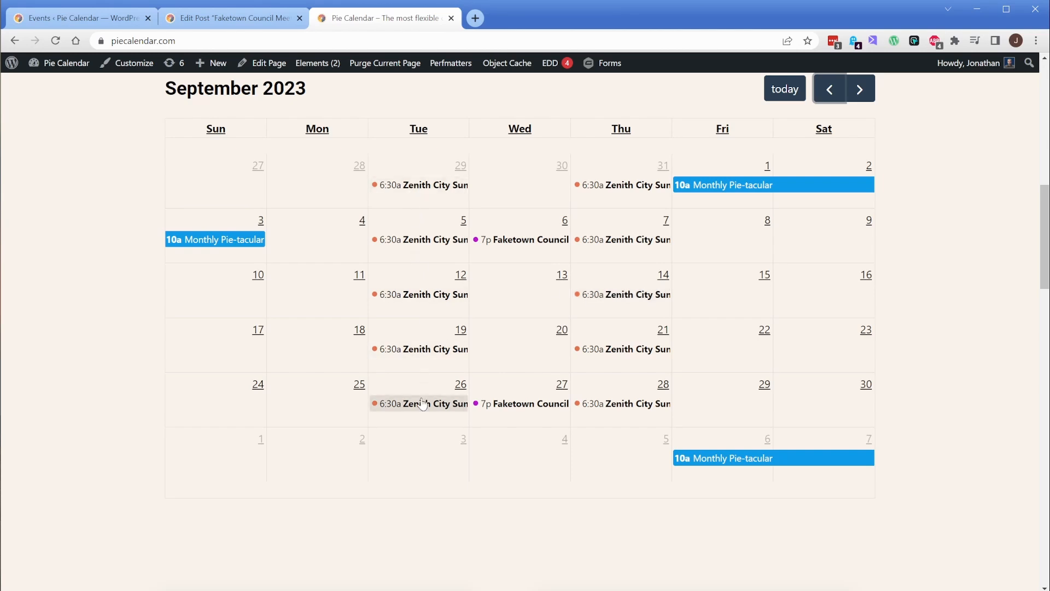
mouse_move(699, 192)
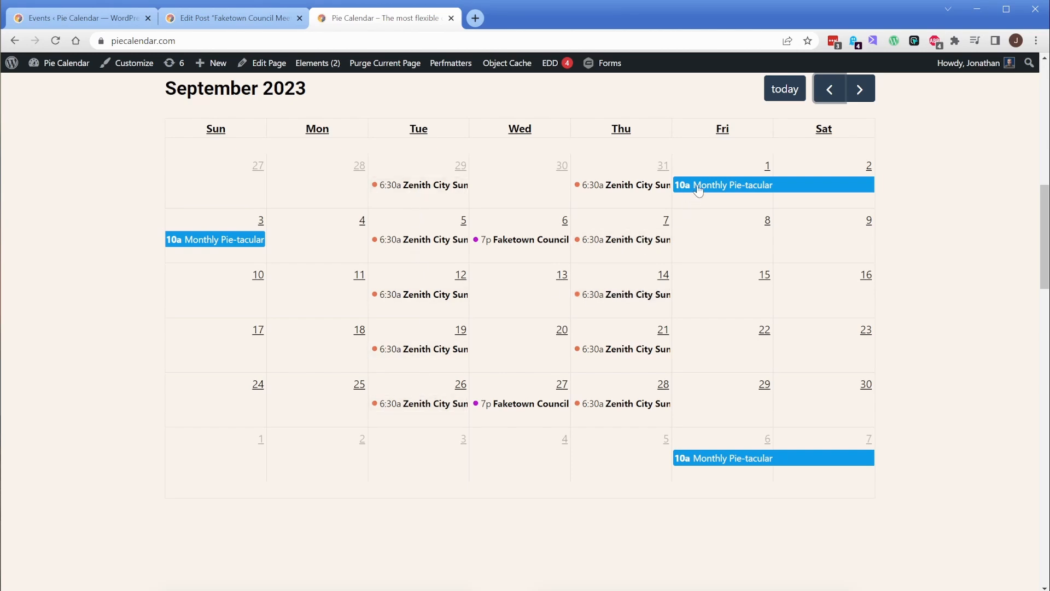
mouse_move(621, 185)
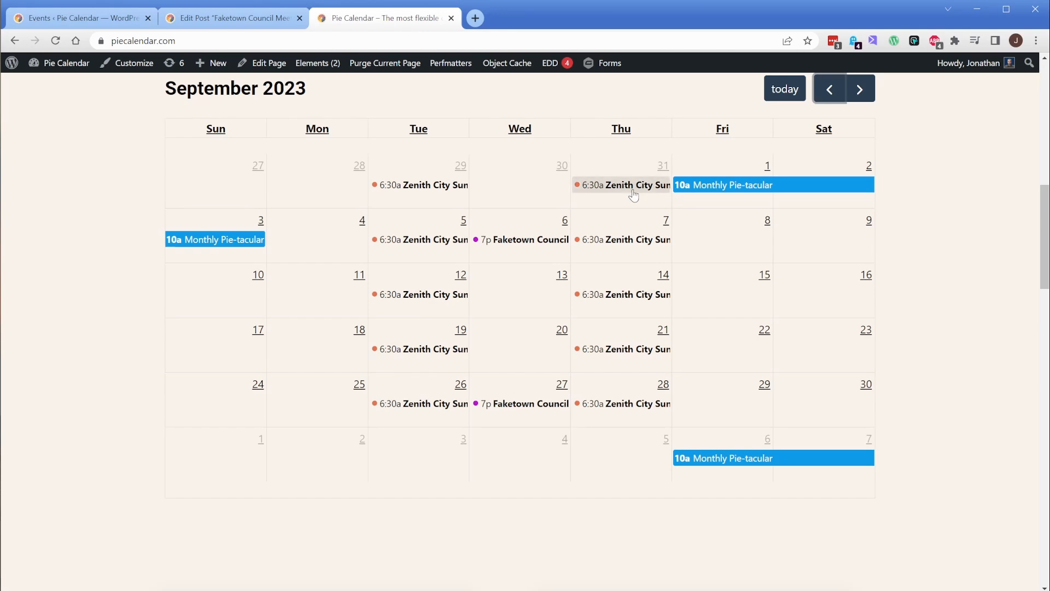
mouse_move(488, 244)
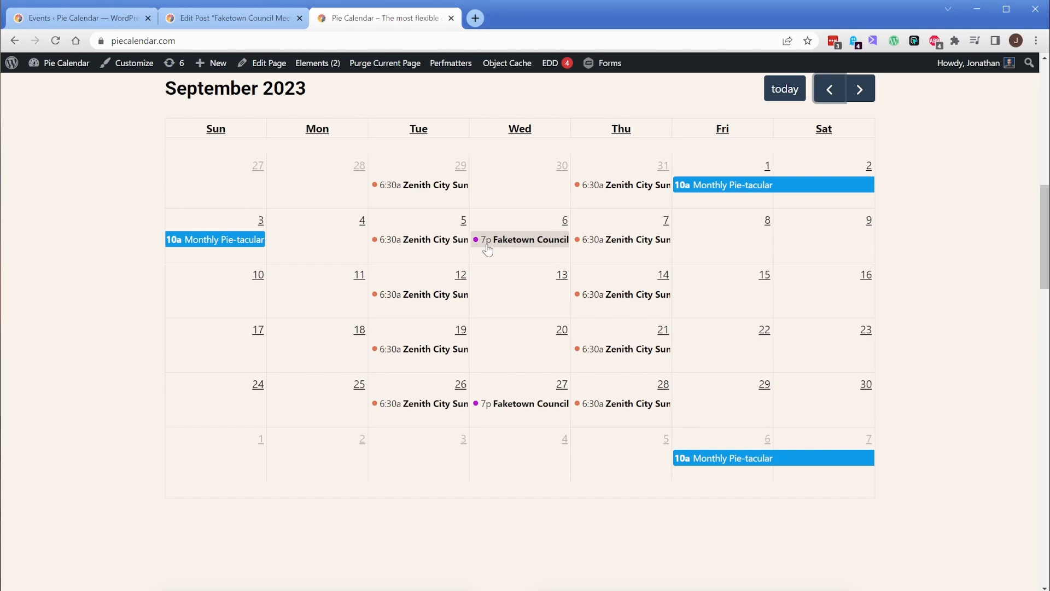
scroll(up, 3)
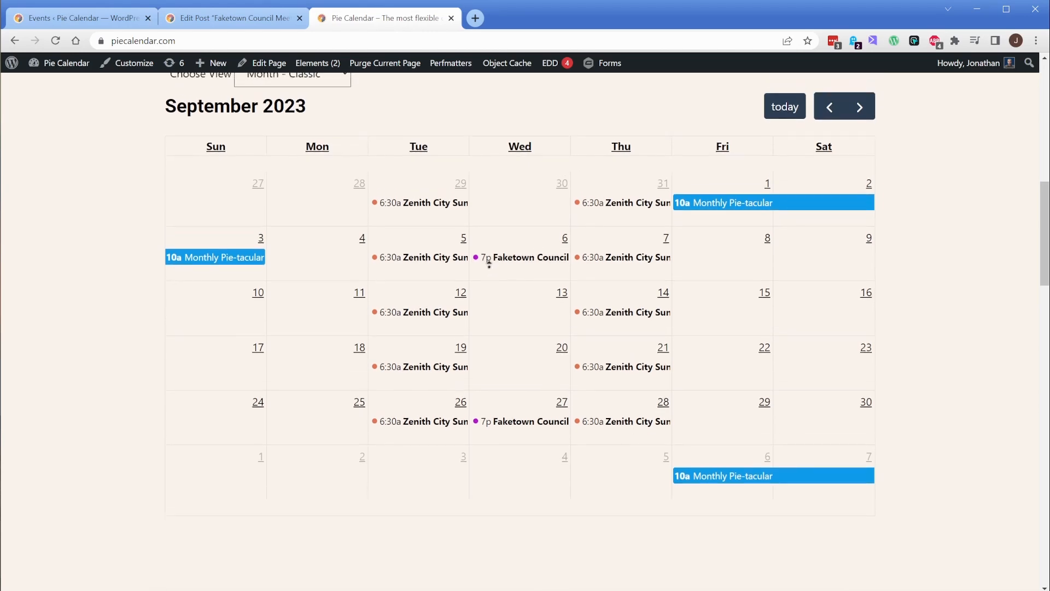
scroll(up, 3)
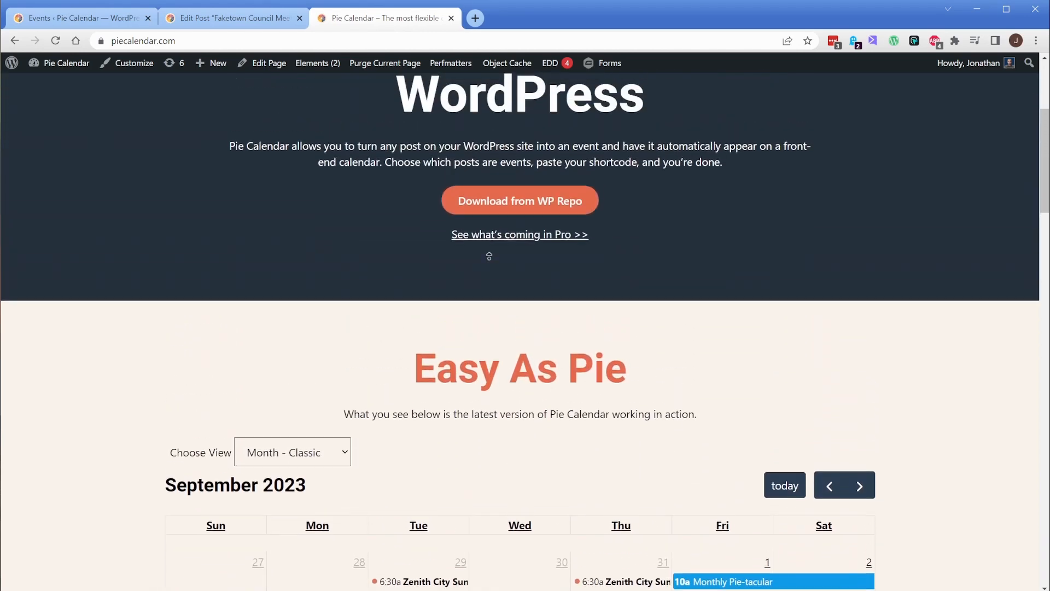
scroll(up, 3)
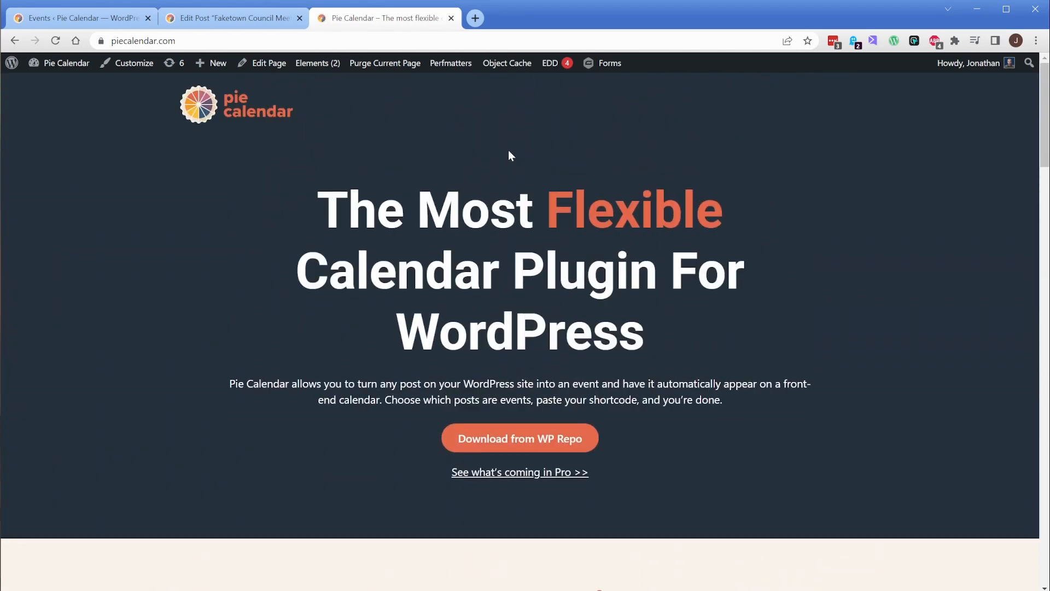